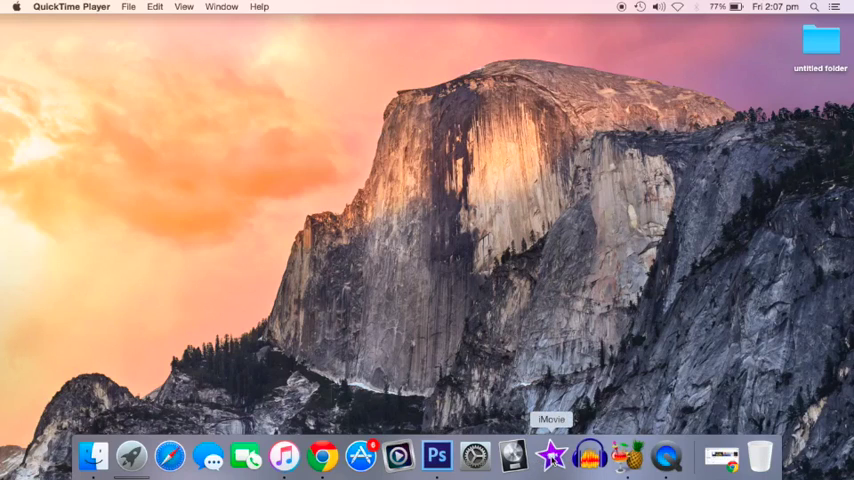
mouse_move(502, 283)
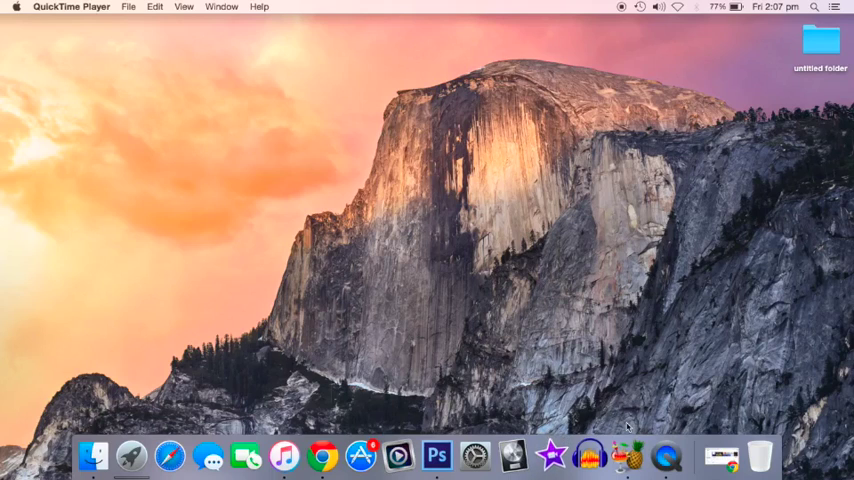
Launch iMovie and create a new No Theme movie project named starting with 'pr'.
click(552, 456)
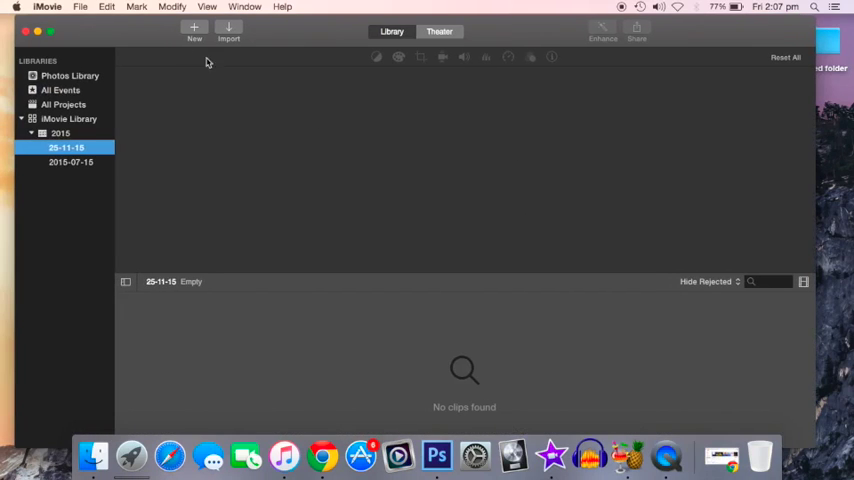
mouse_move(187, 27)
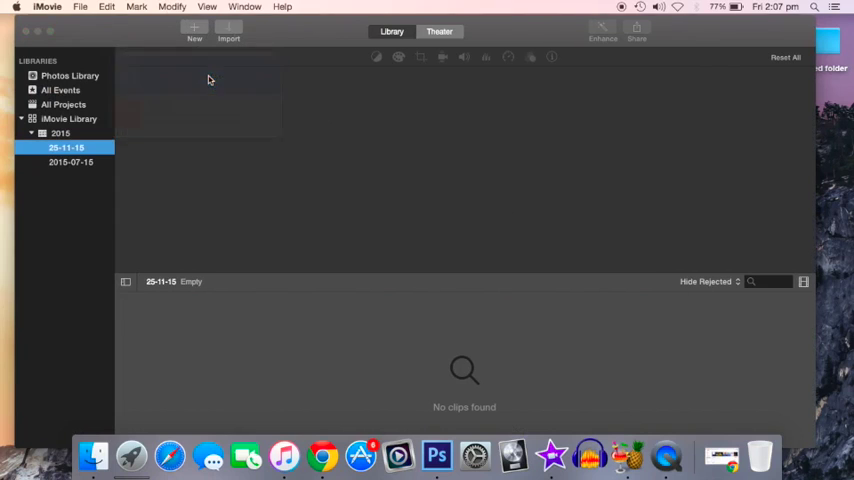
click(194, 33)
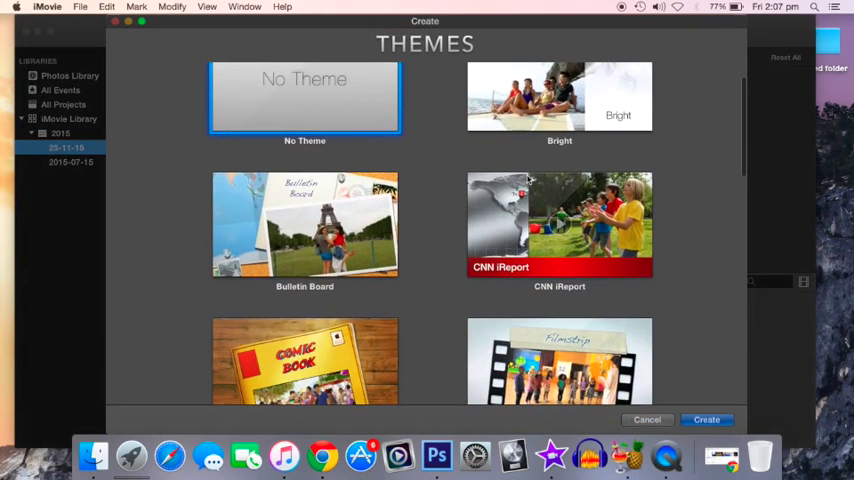
scroll(down, 3)
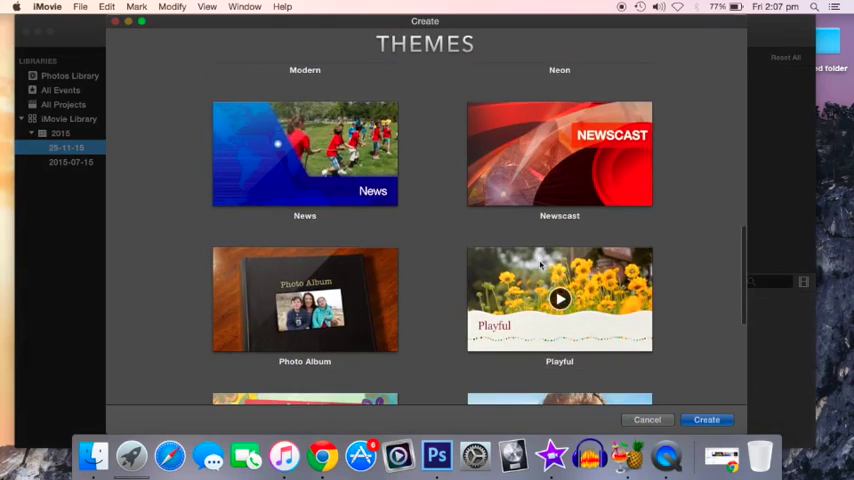
scroll(down, 3)
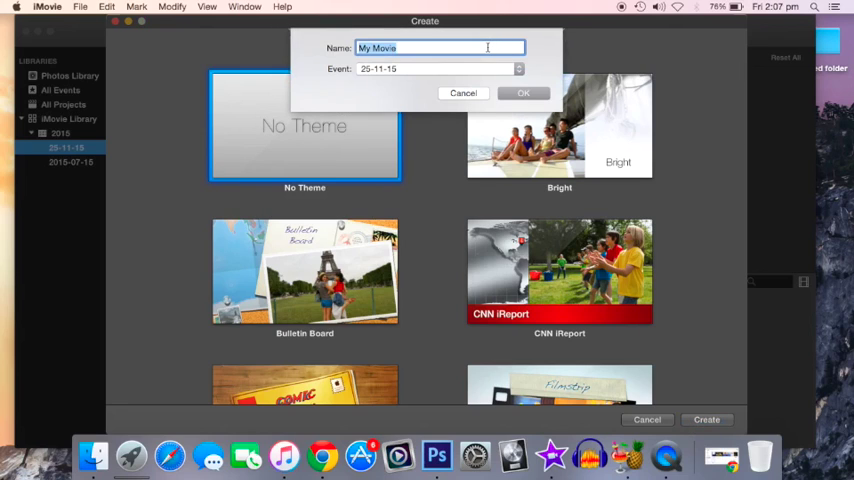
text(pr)
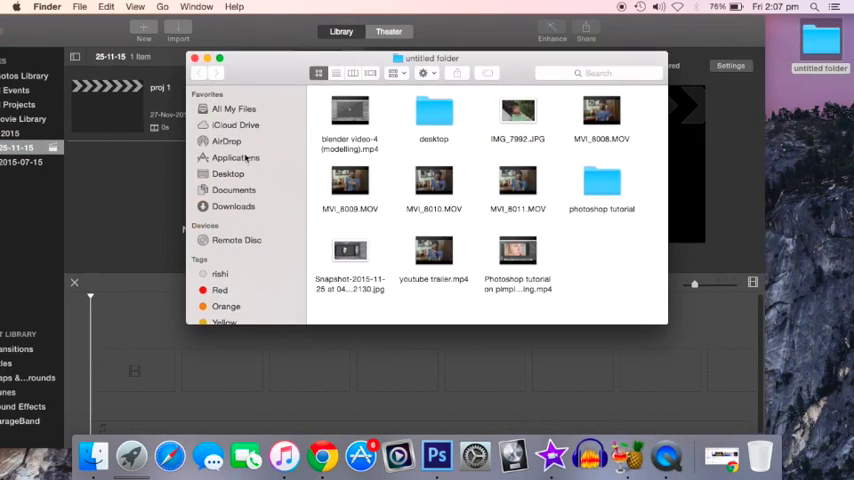
mouse_move(463, 175)
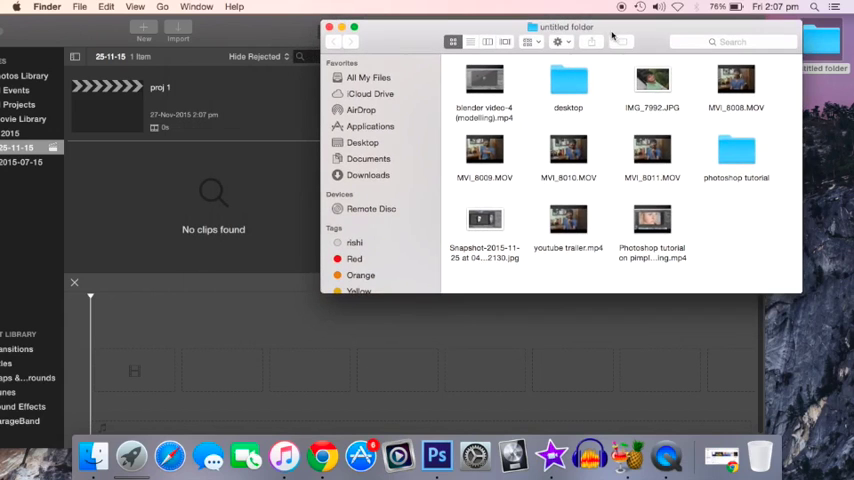
Drag a 51-second video clip from Finder onto the proj 1 timeline and select it.
drag(736, 85, 620, 338)
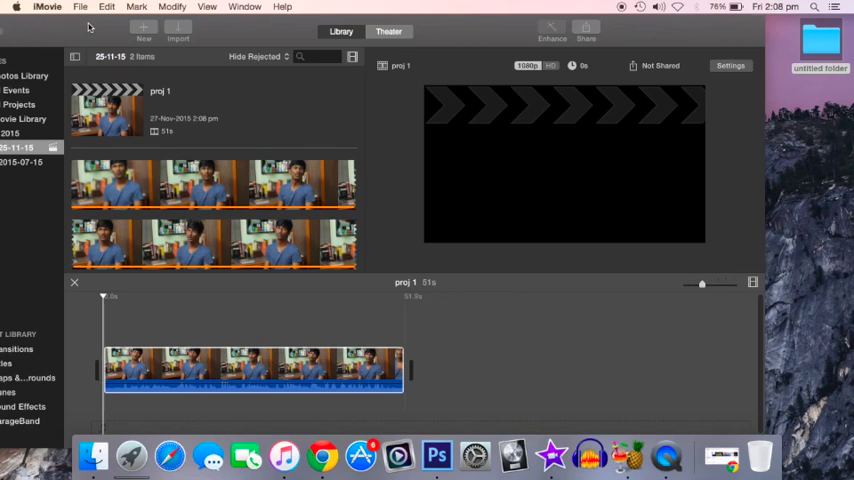
click(80, 7)
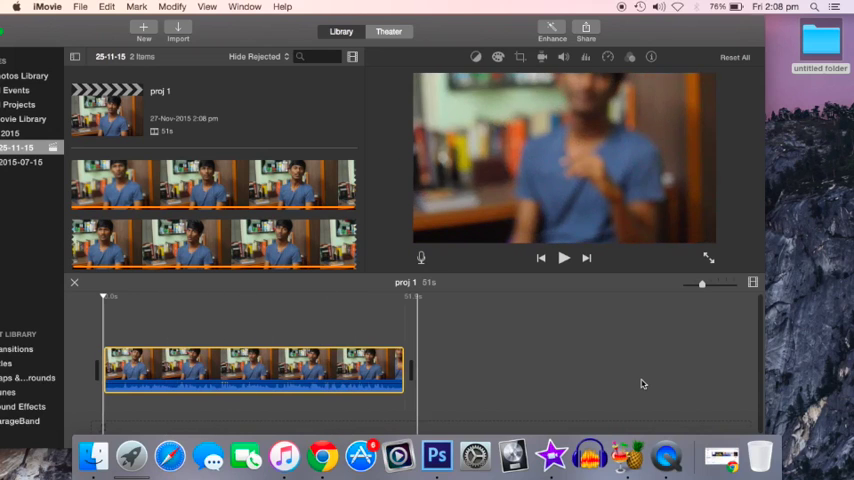
Add MVI_8008.MOV from the untitled folder as a second clip, totalling 1m 43s.
click(820, 45)
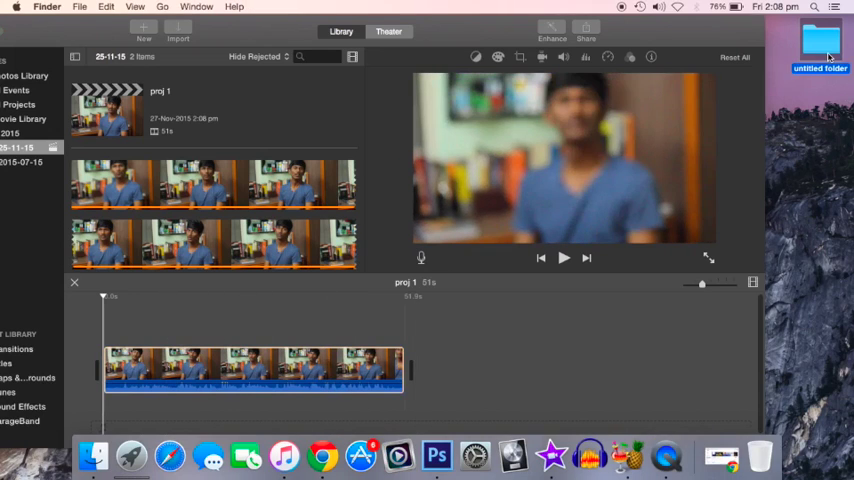
double_click(821, 47)
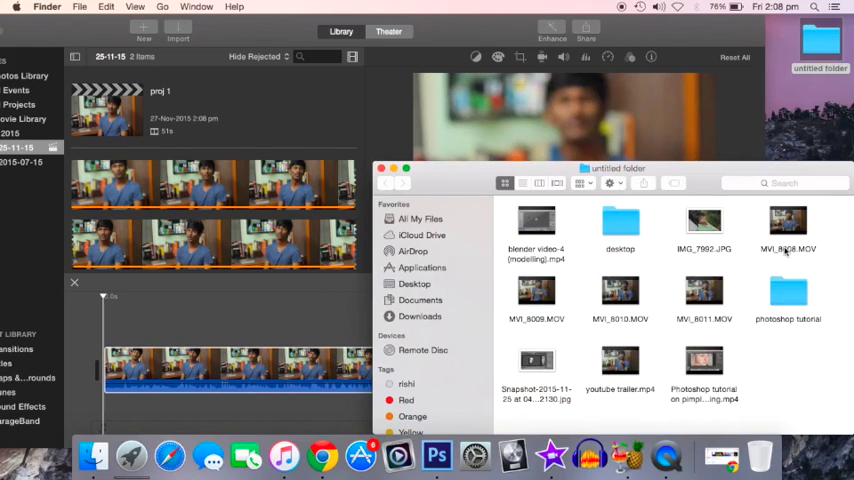
click(787, 222)
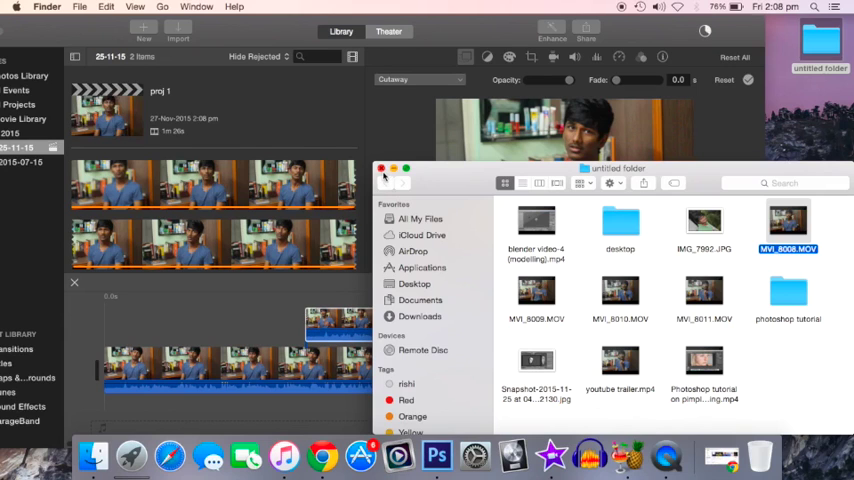
click(380, 168)
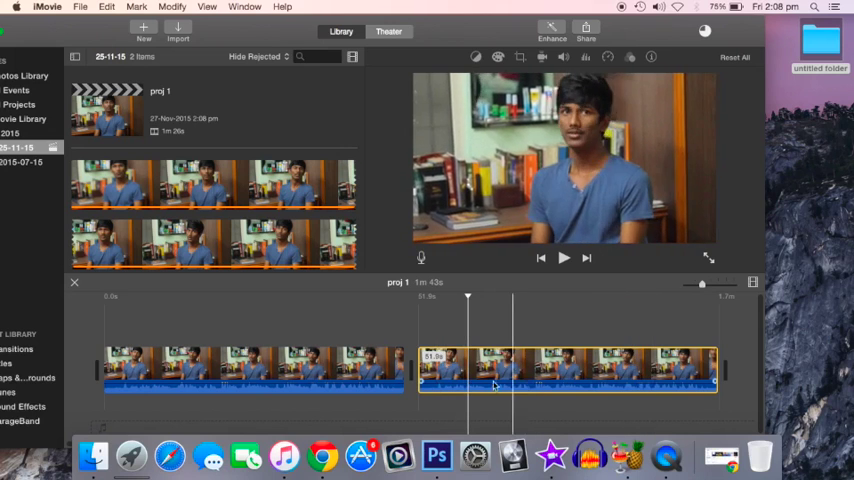
click(350, 310)
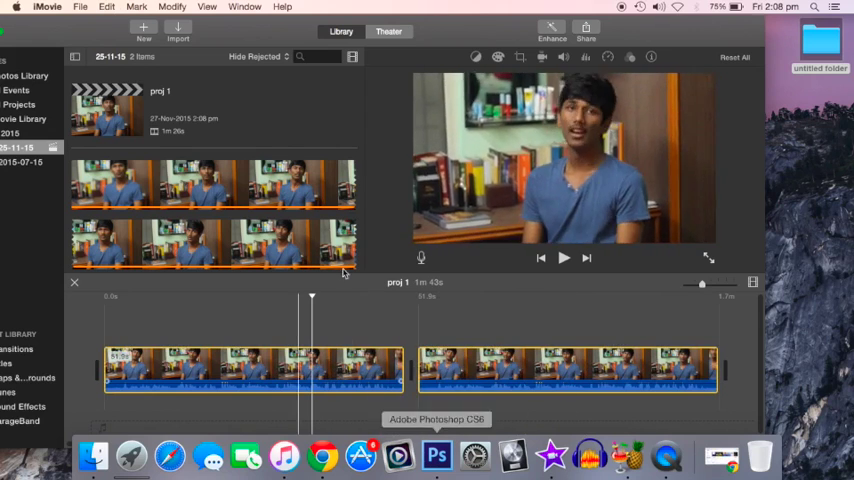
Detach the original audio from the timeline clips via the context menu.
right_click(340, 370)
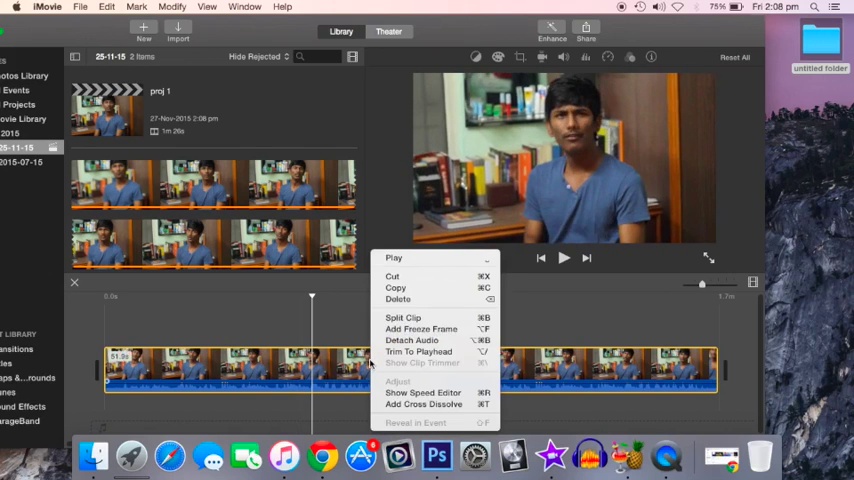
mouse_move(403, 318)
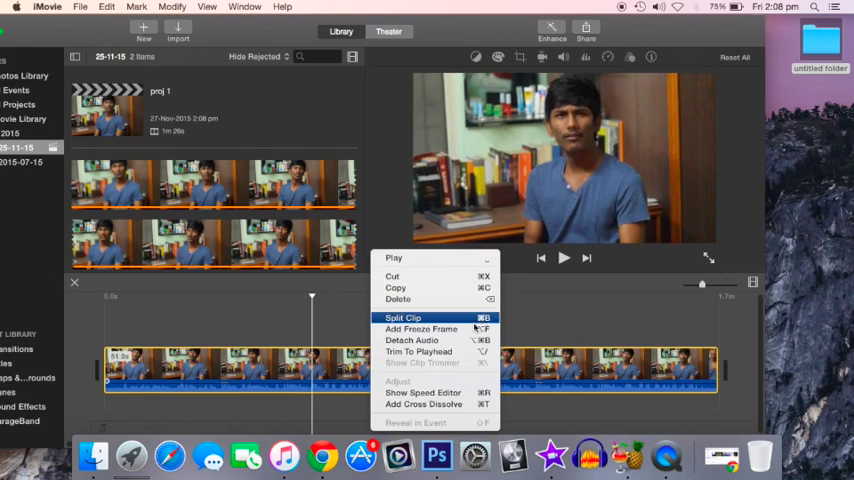
click(403, 318)
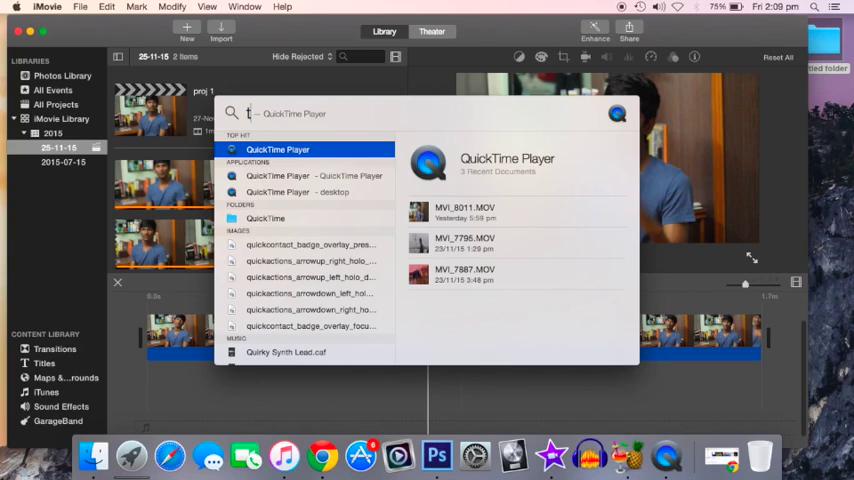
Search Spotlight for 'turn Down For What' to find the MP3 song.
text(turn Down For What)
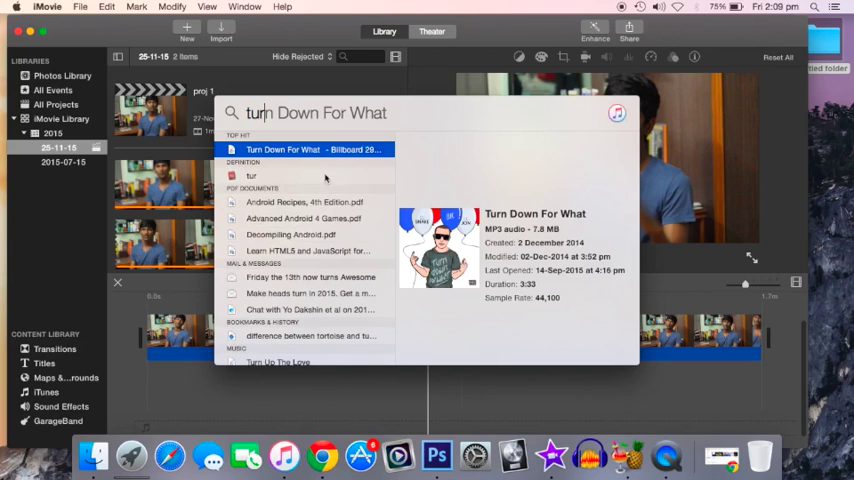